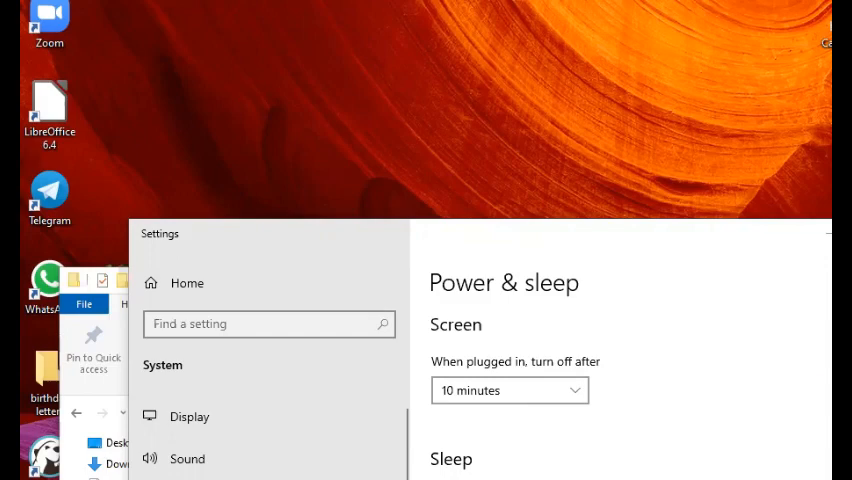
pyautogui.moveTo(535, 320)
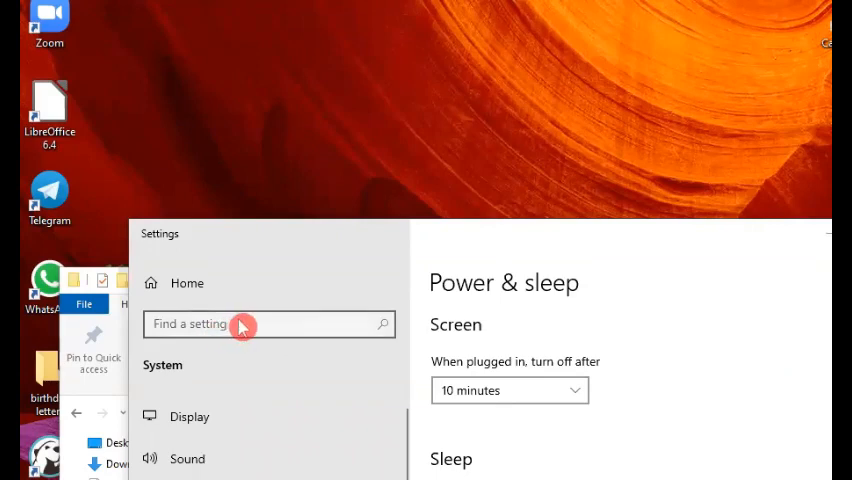
pyautogui.moveTo(645, 270)
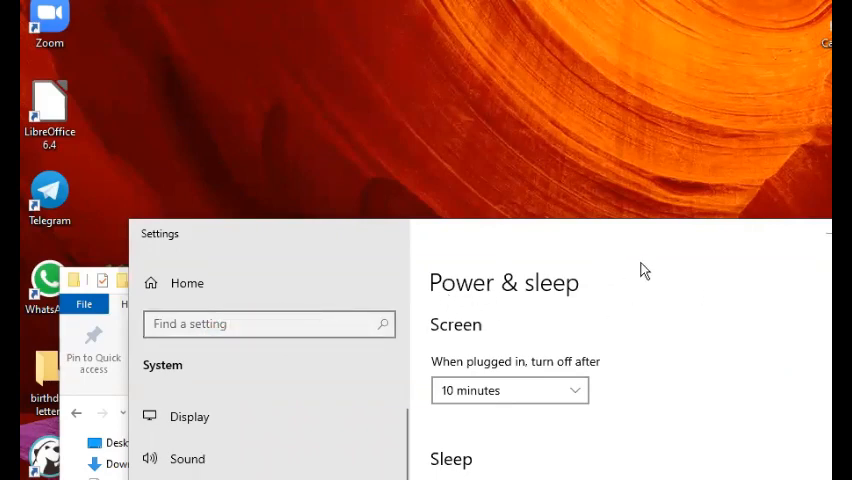
pyautogui.moveTo(635, 247)
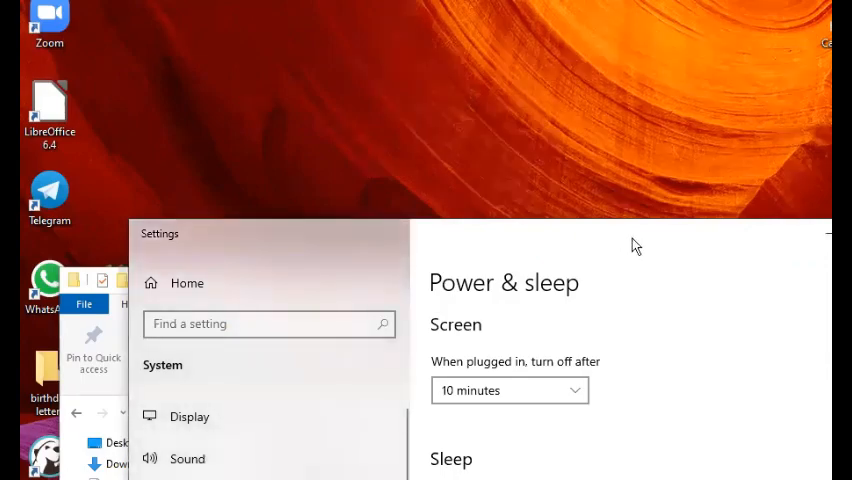
pyautogui.moveTo(345, 240)
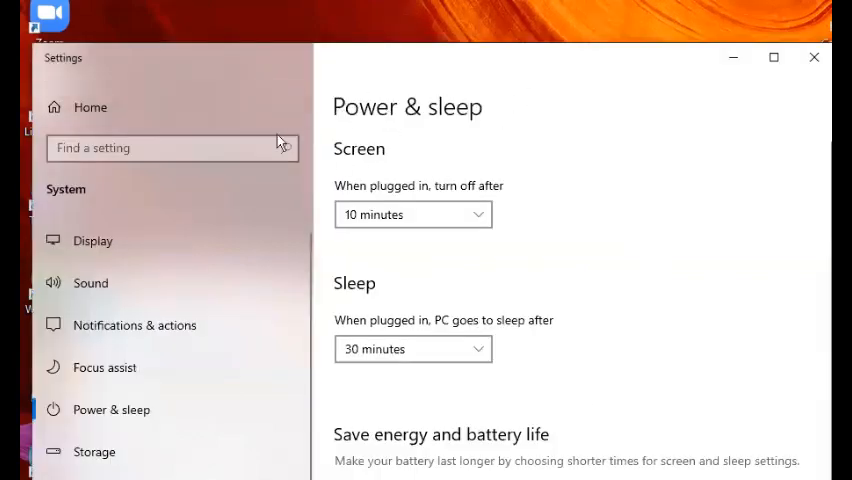
pyautogui.moveTo(340, 381)
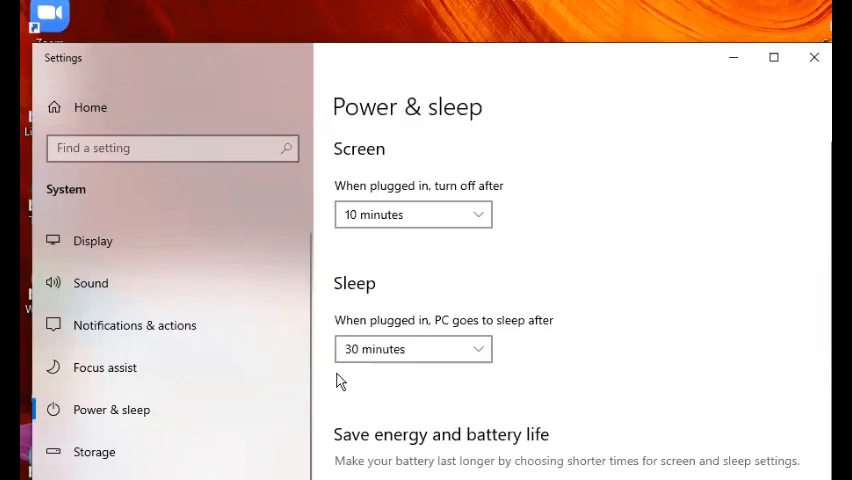
pyautogui.moveTo(357, 68)
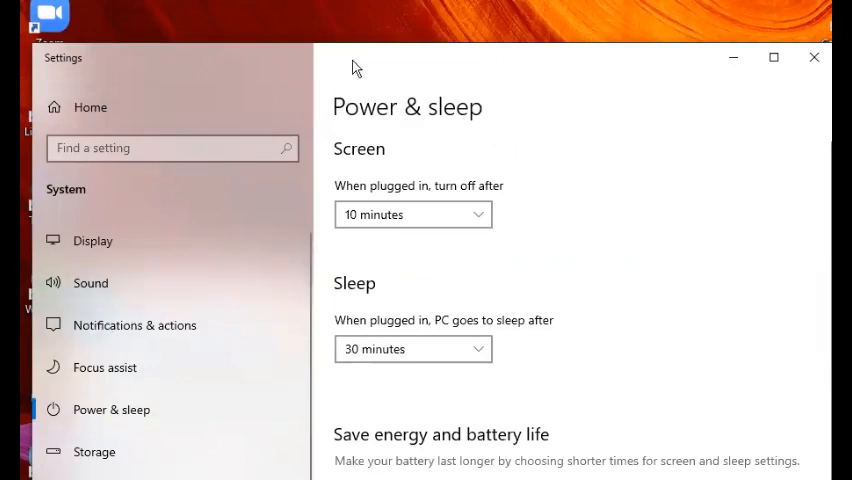
pyautogui.moveTo(500, 104)
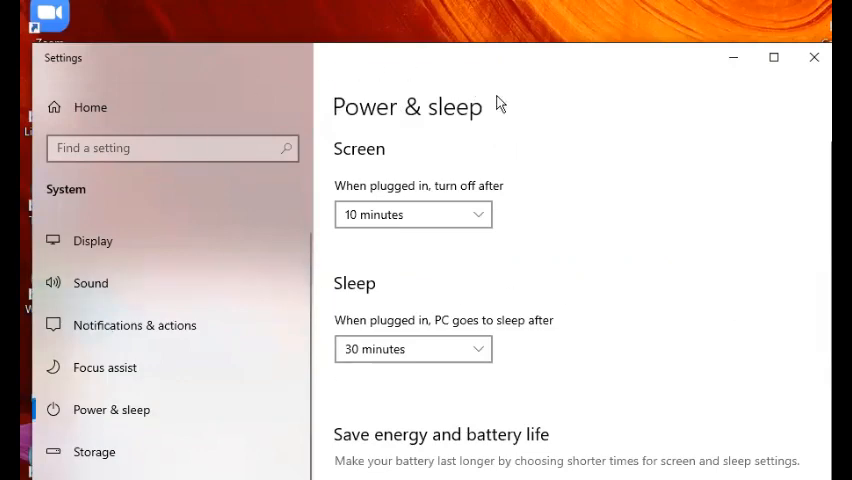
pyautogui.moveTo(465, 238)
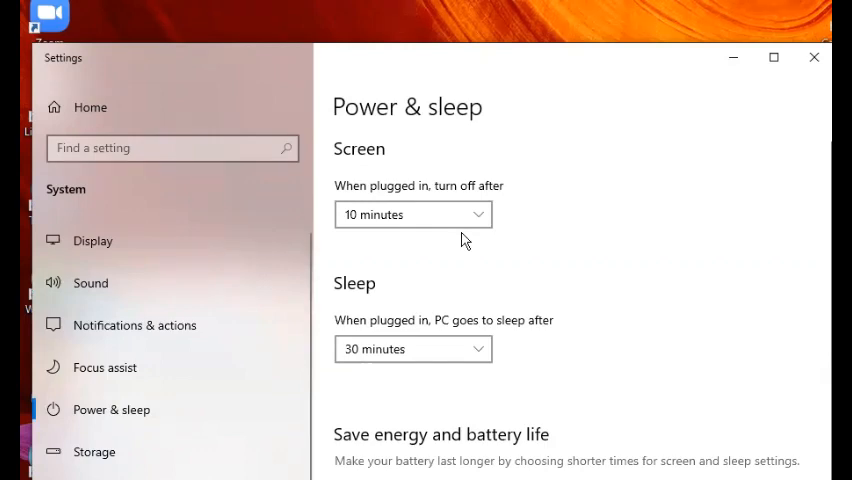
pyautogui.moveTo(390, 188)
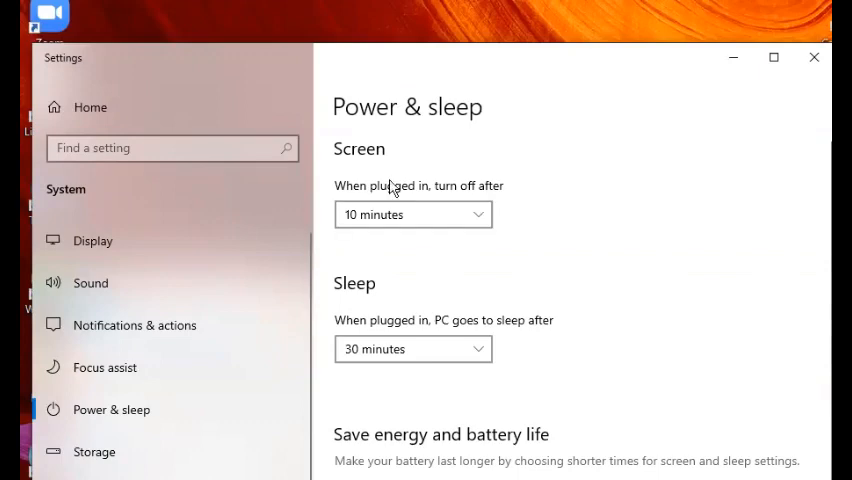
pyautogui.moveTo(595, 66)
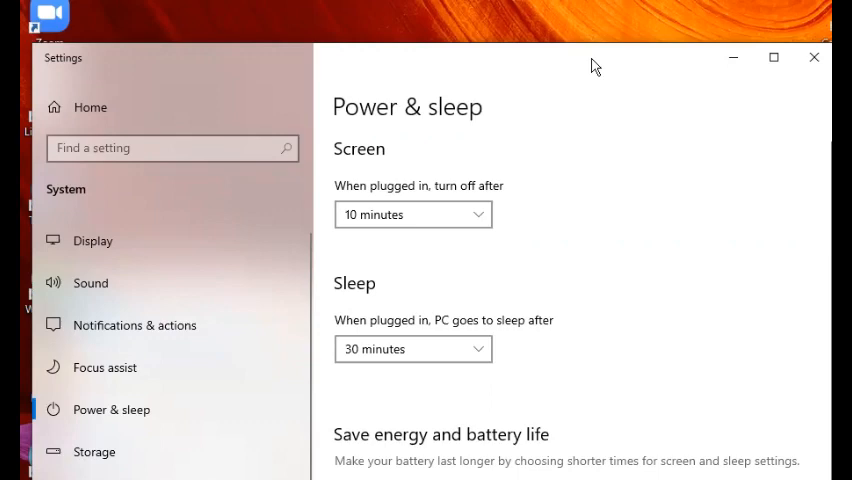
pyautogui.moveTo(447, 74)
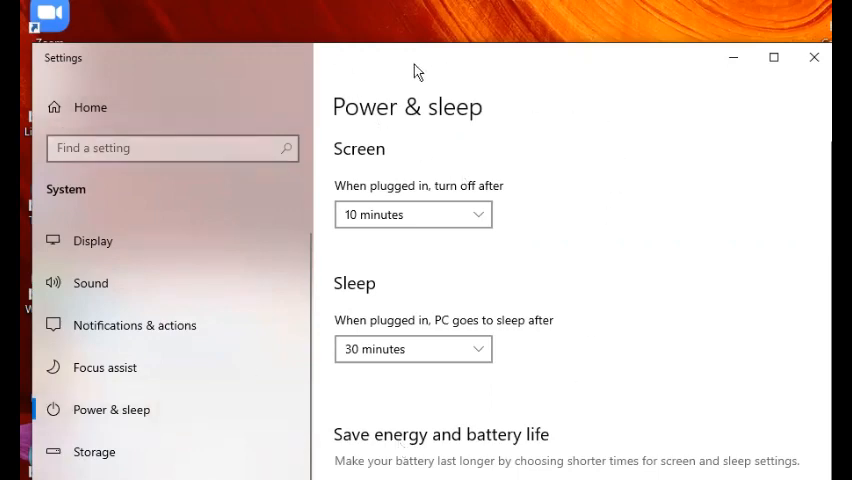
pyautogui.moveTo(345, 197)
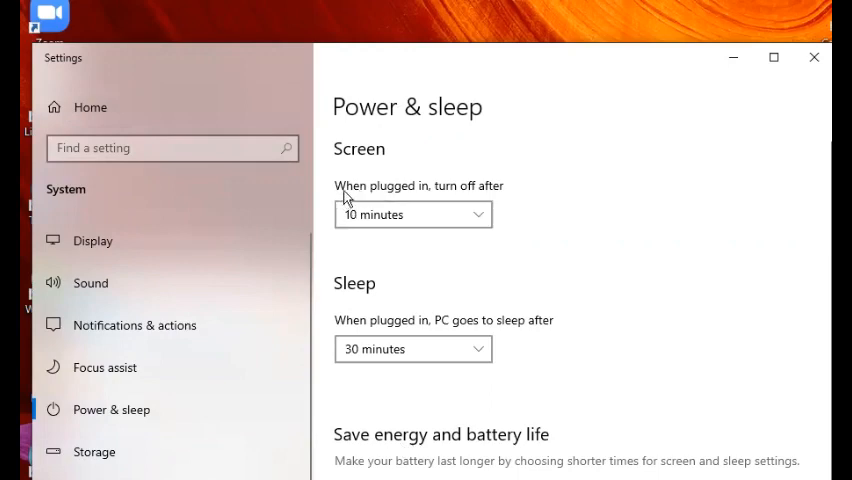
pyautogui.moveTo(357, 197)
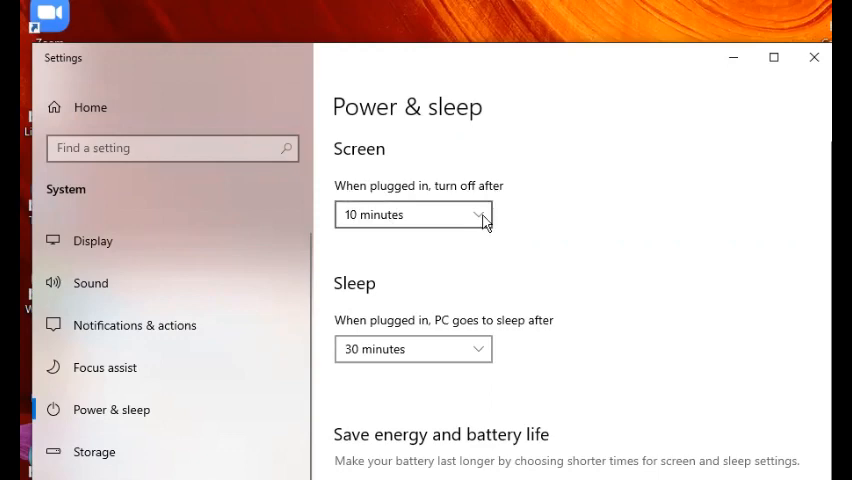
# Review the timeout choices, keeping screen off at 10 minutes and sleep at 30 minutes.
pyautogui.click(412, 214)
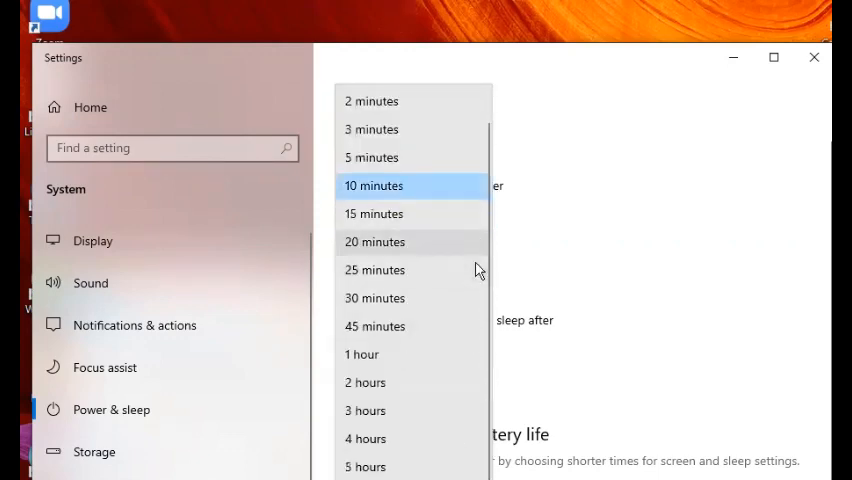
pyautogui.click(373, 185)
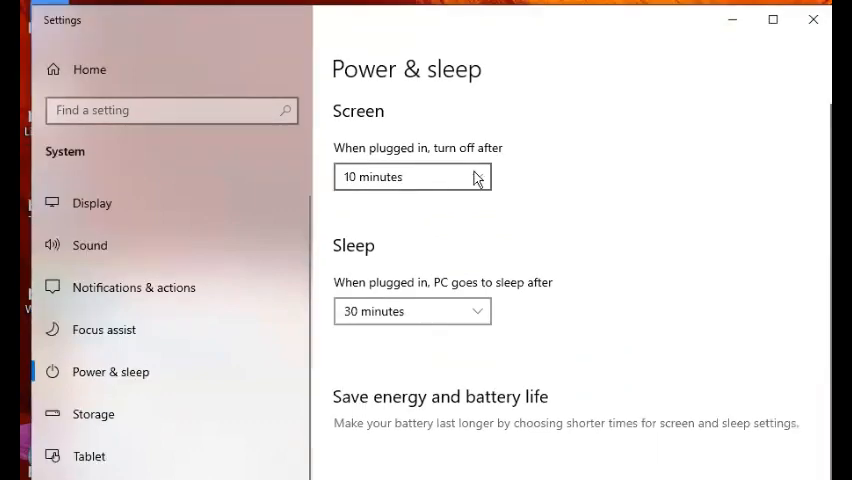
pyautogui.click(411, 177)
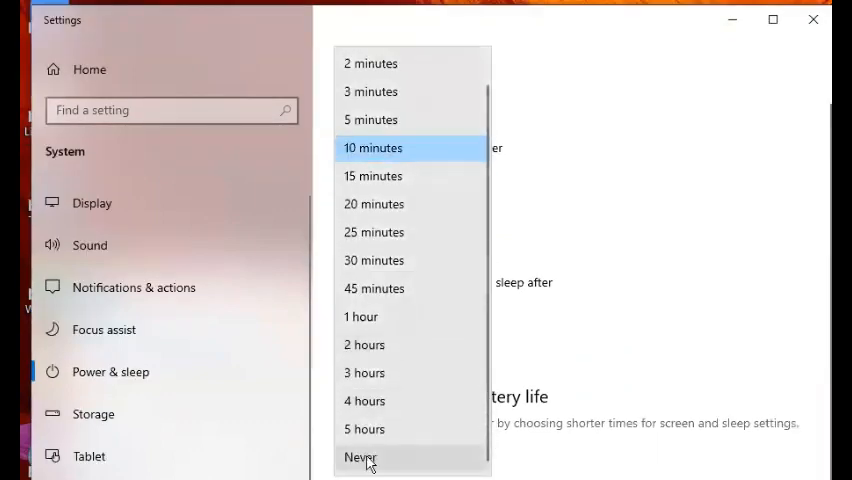
pyautogui.moveTo(605, 145)
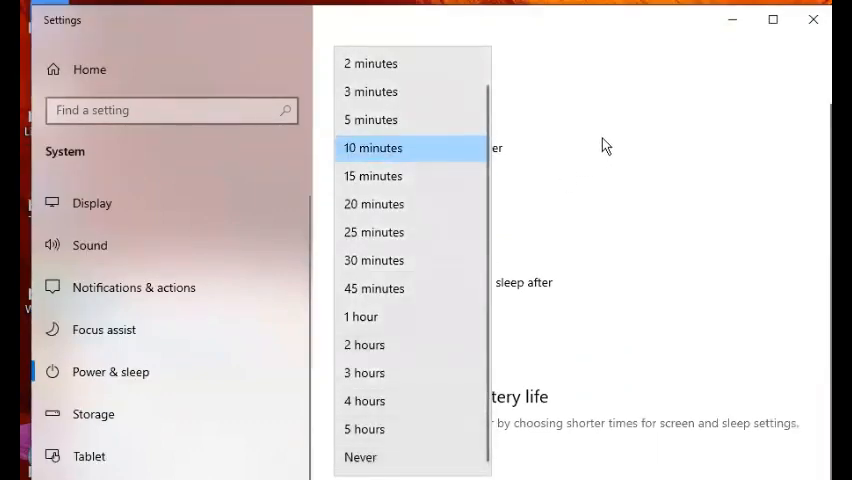
pyautogui.click(373, 147)
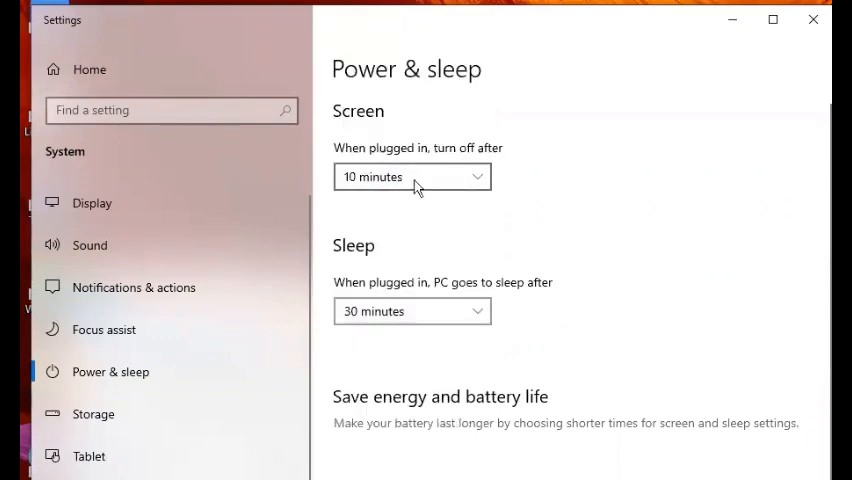
pyautogui.moveTo(295, 258)
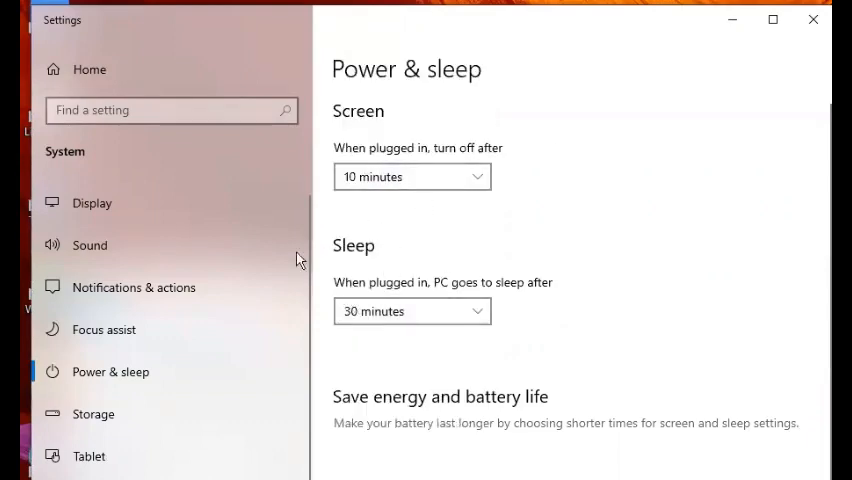
pyautogui.moveTo(393, 310)
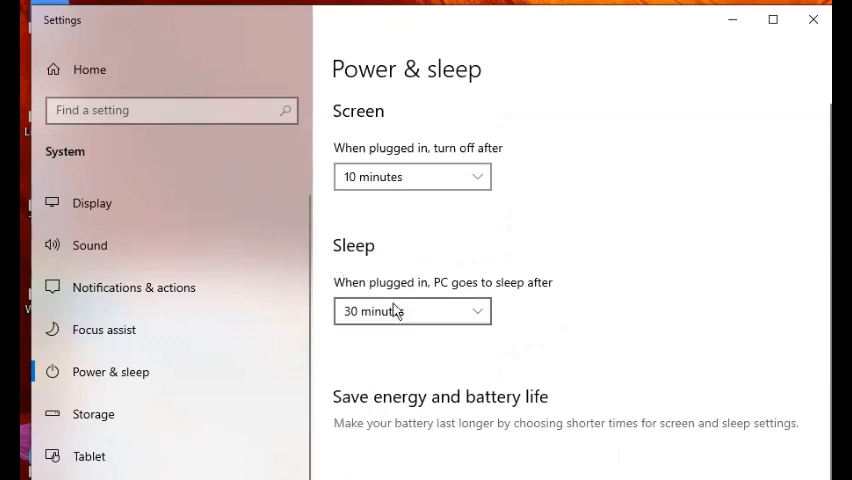
pyautogui.moveTo(513, 298)
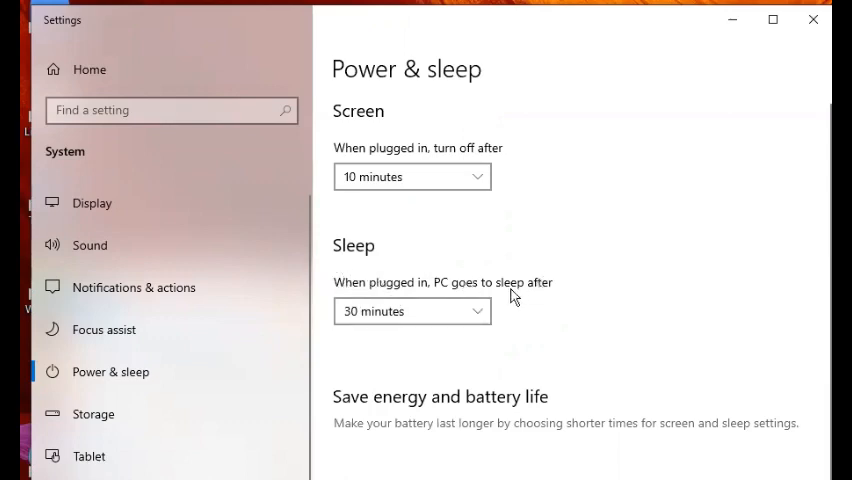
pyautogui.click(411, 311)
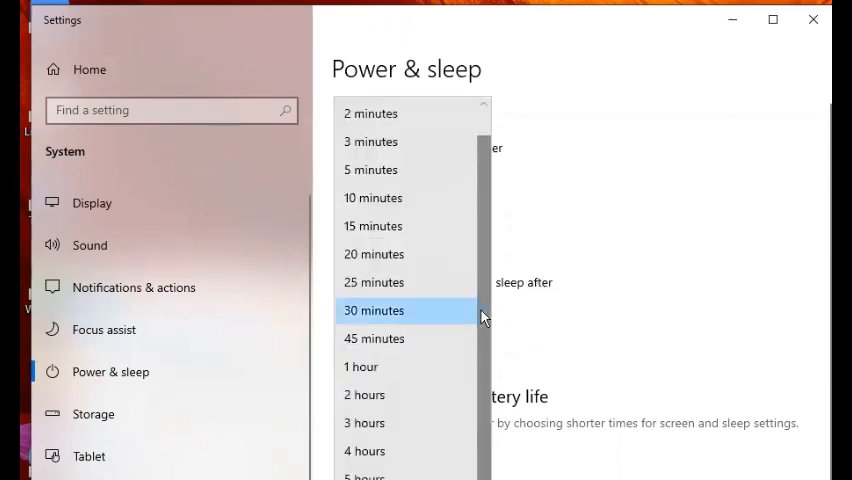
pyautogui.click(373, 310)
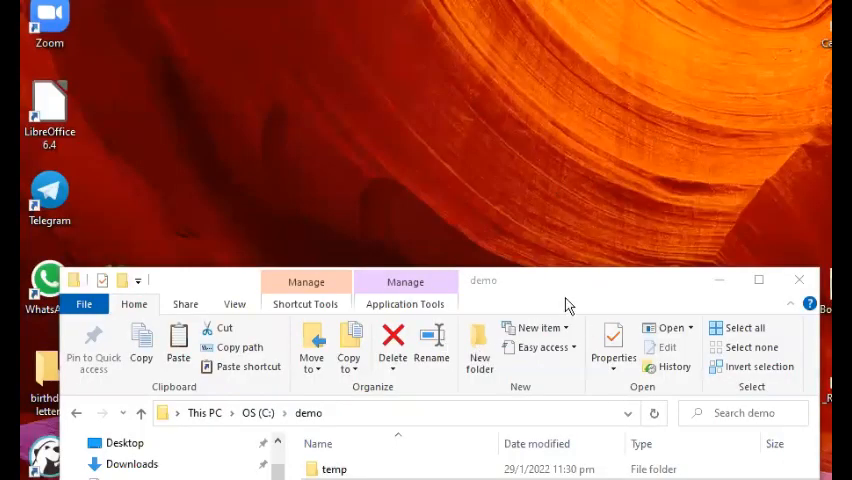
pyautogui.moveTo(530, 300)
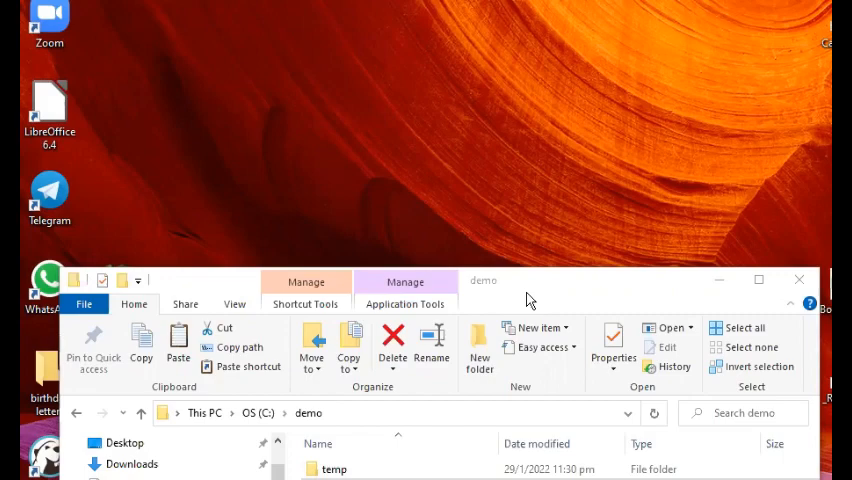
pyautogui.moveTo(468, 310)
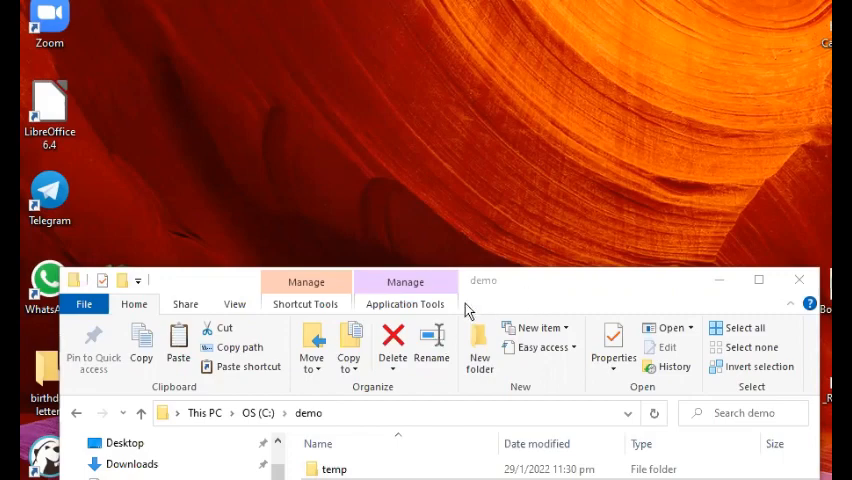
pyautogui.moveTo(574, 294)
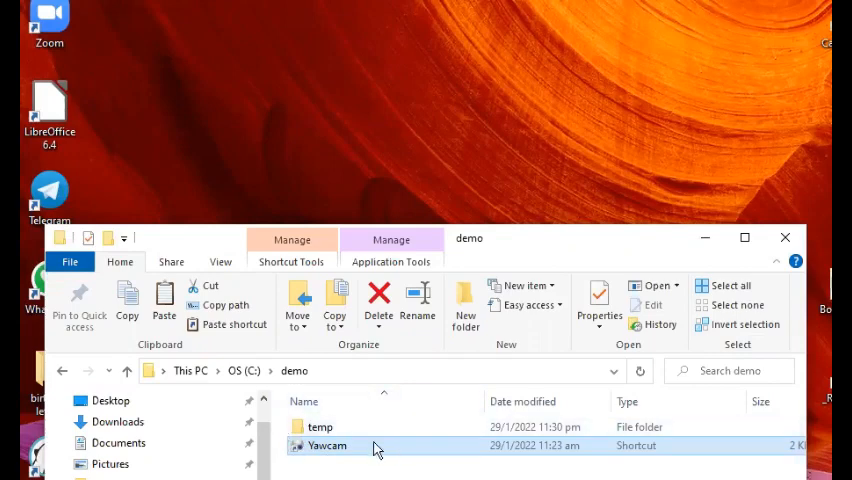
pyautogui.moveTo(363, 447)
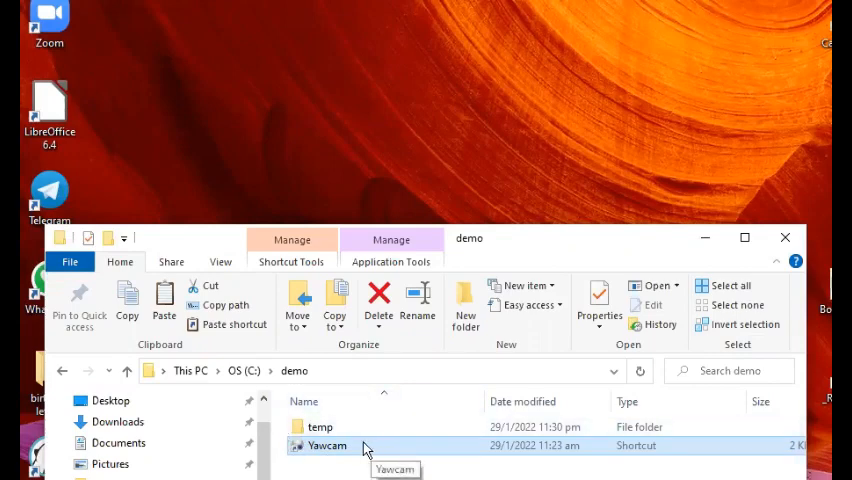
pyautogui.moveTo(448, 388)
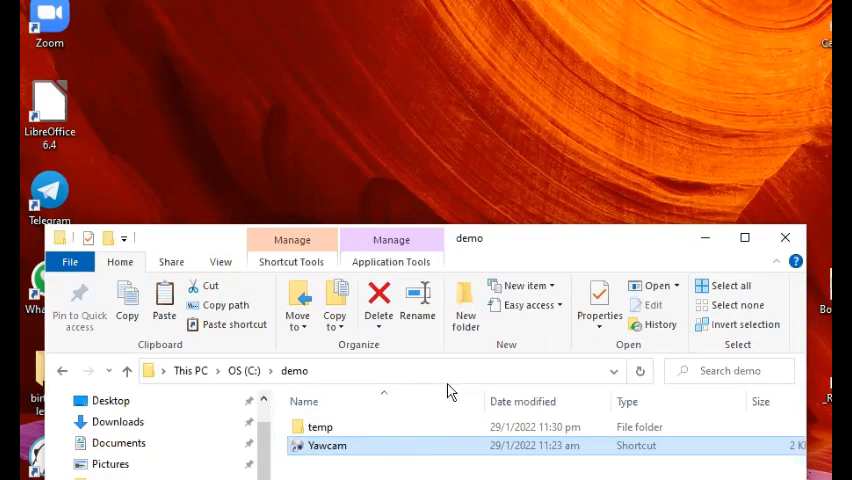
pyautogui.moveTo(392, 407)
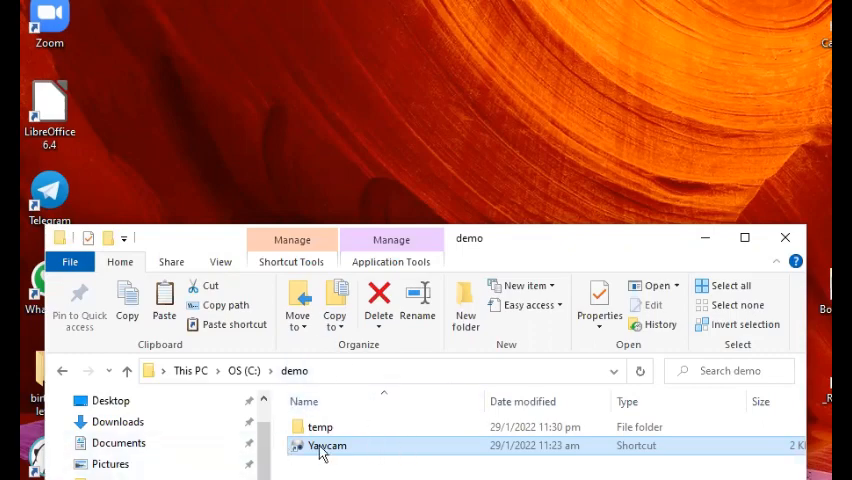
pyautogui.moveTo(323, 445)
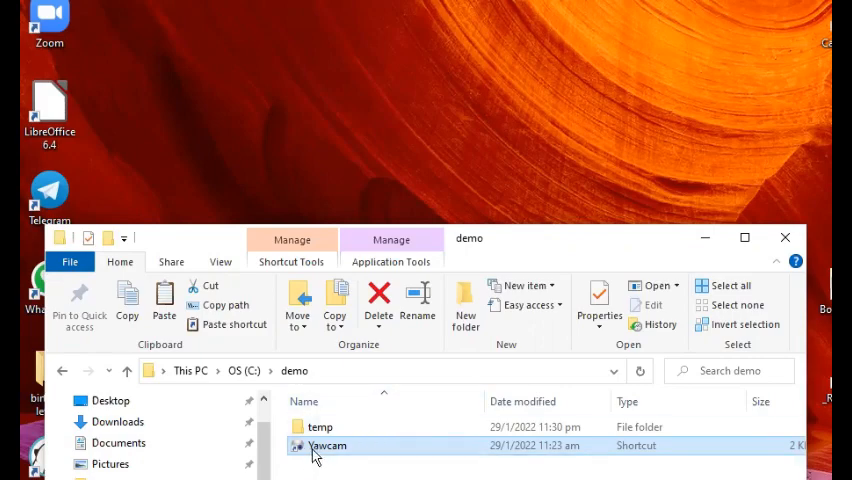
pyautogui.moveTo(333, 456)
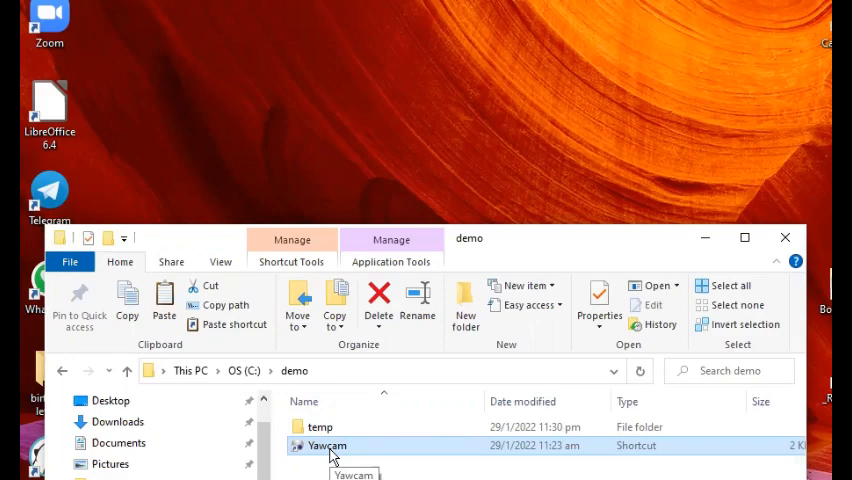
pyautogui.moveTo(351, 462)
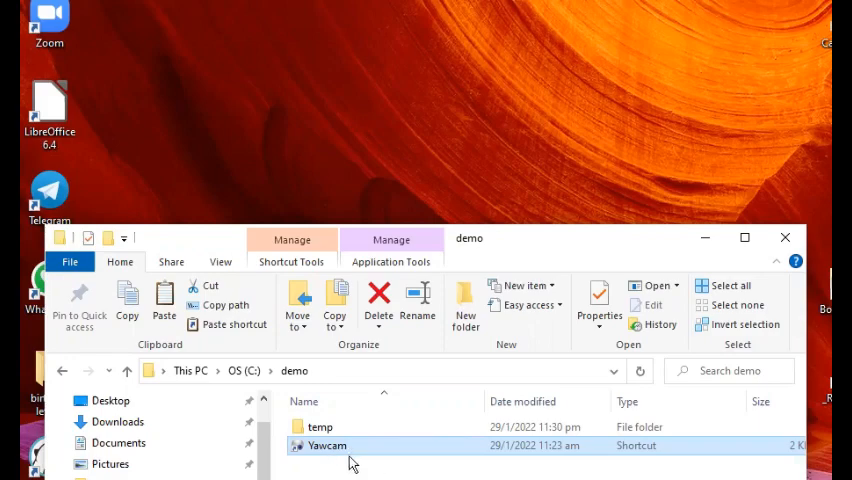
pyautogui.moveTo(323, 448)
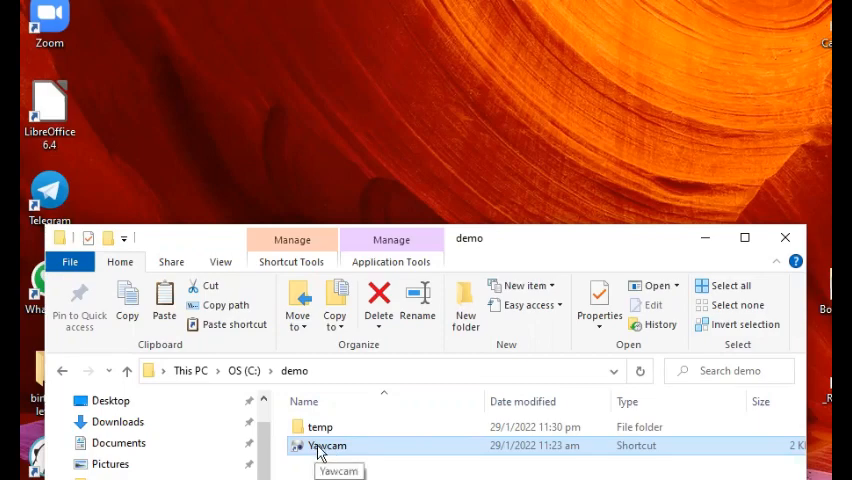
# Launch Yawcam from its desktop shortcut.
pyautogui.doubleClick(328, 445)
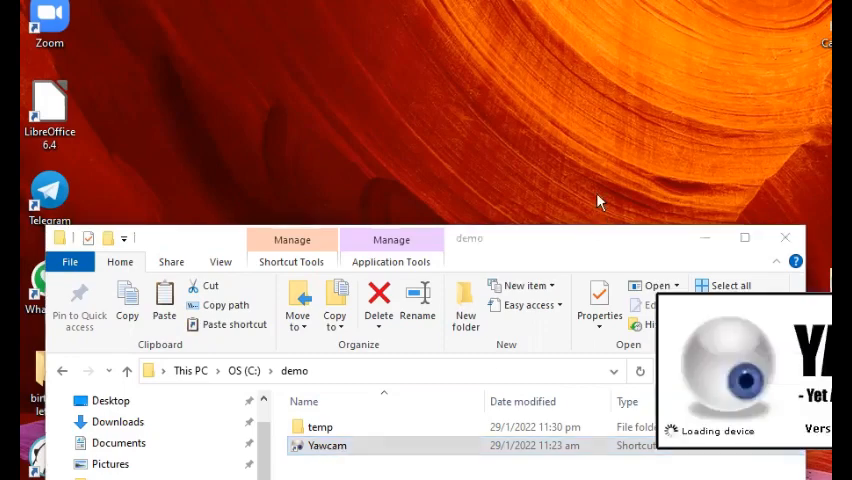
pyautogui.doubleClick(328, 445)
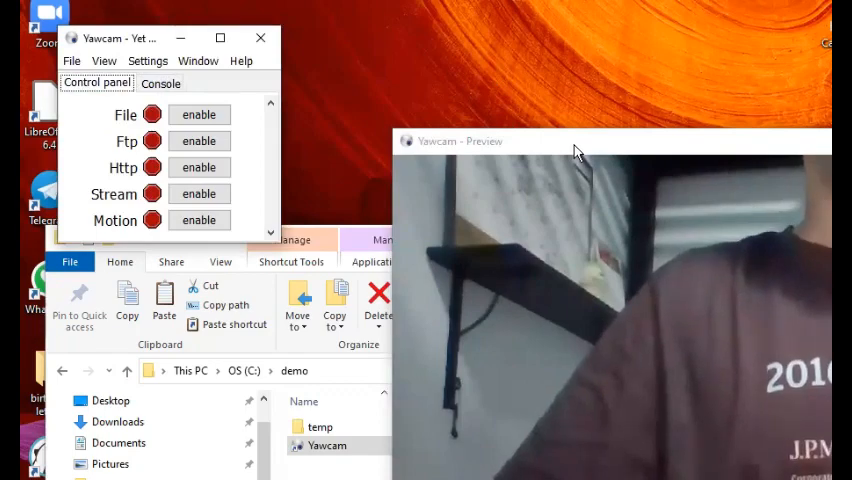
pyautogui.moveTo(395, 143)
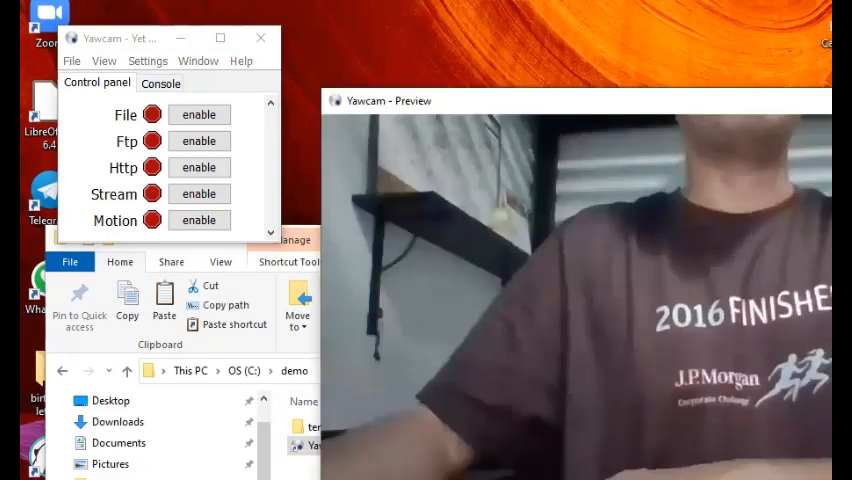
pyautogui.moveTo(790, 115)
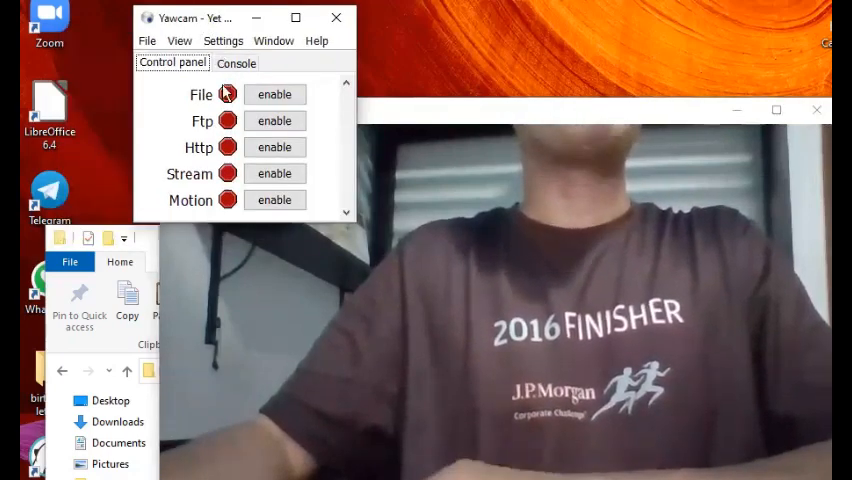
pyautogui.moveTo(277, 140)
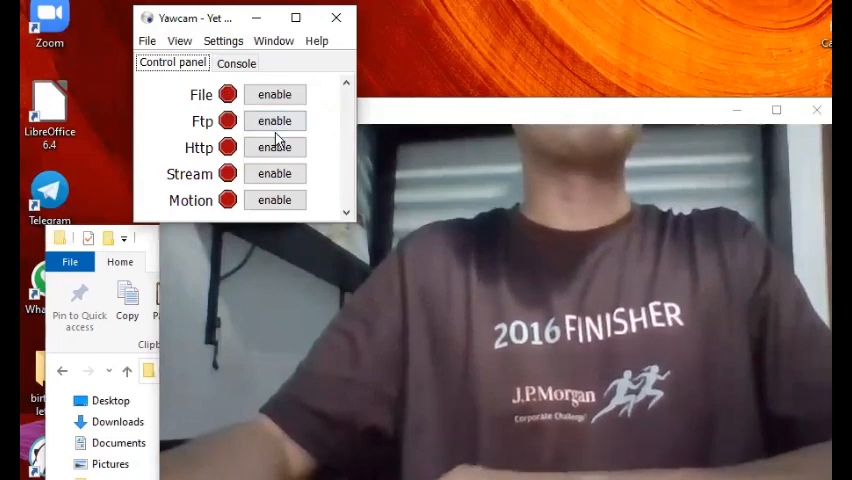
pyautogui.moveTo(437, 185)
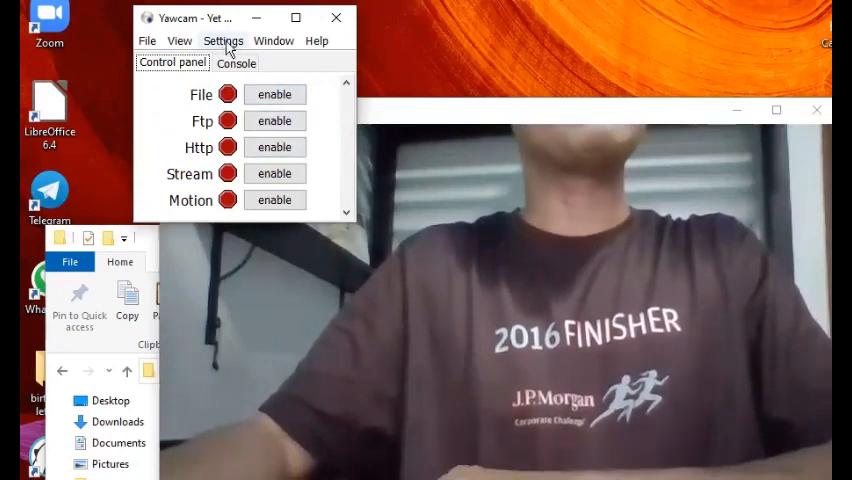
pyautogui.click(223, 40)
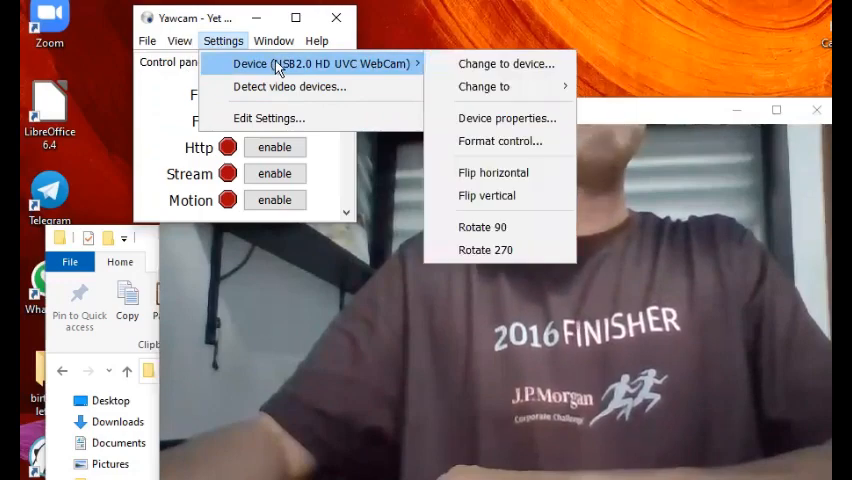
pyautogui.moveTo(484, 86)
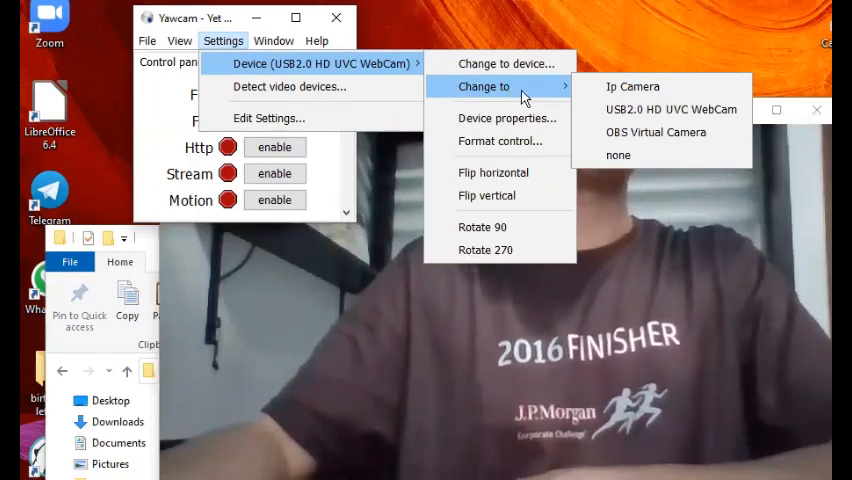
pyautogui.moveTo(632, 86)
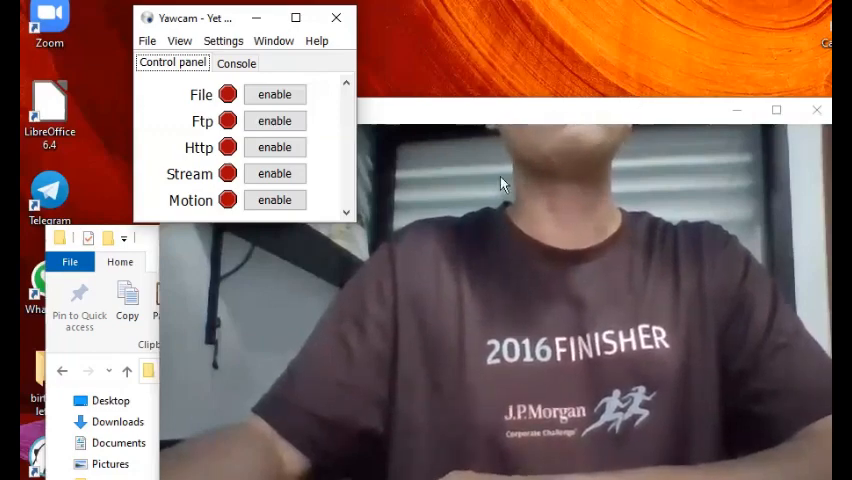
pyautogui.click(223, 40)
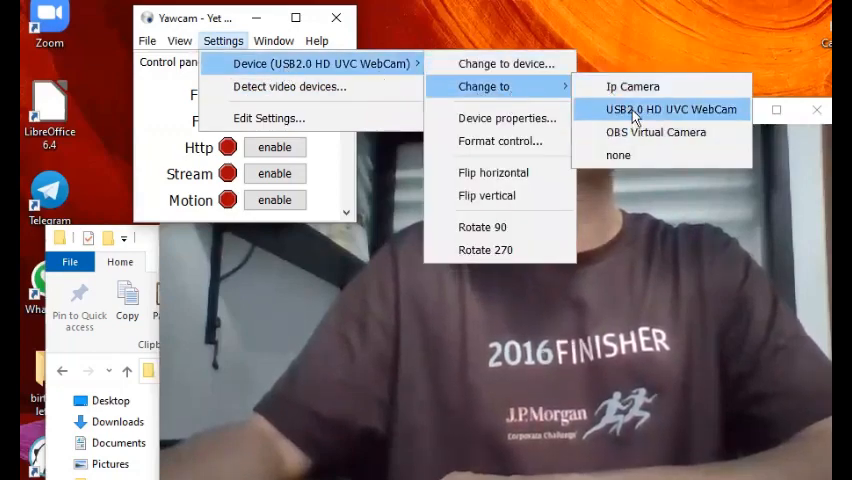
pyautogui.moveTo(655, 132)
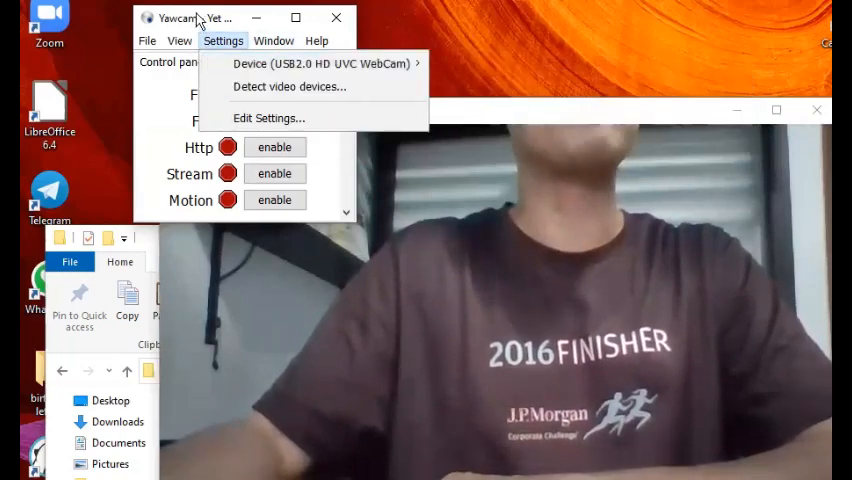
pyautogui.click(474, 122)
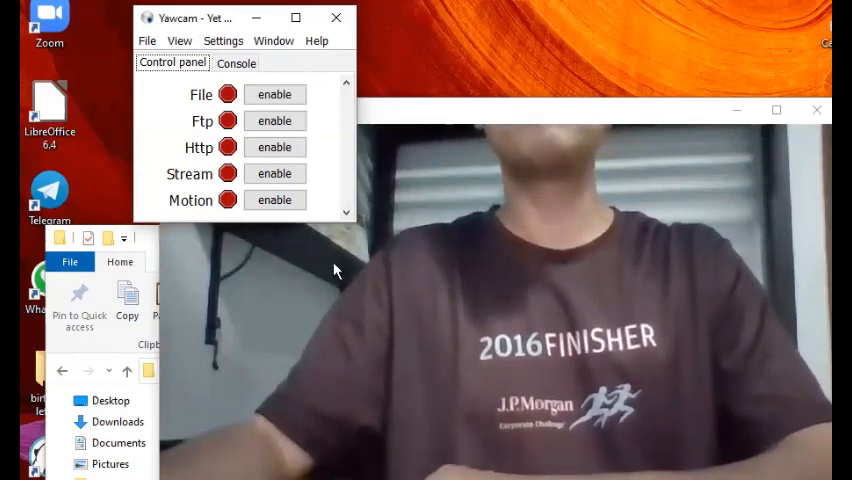
pyautogui.moveTo(380, 200)
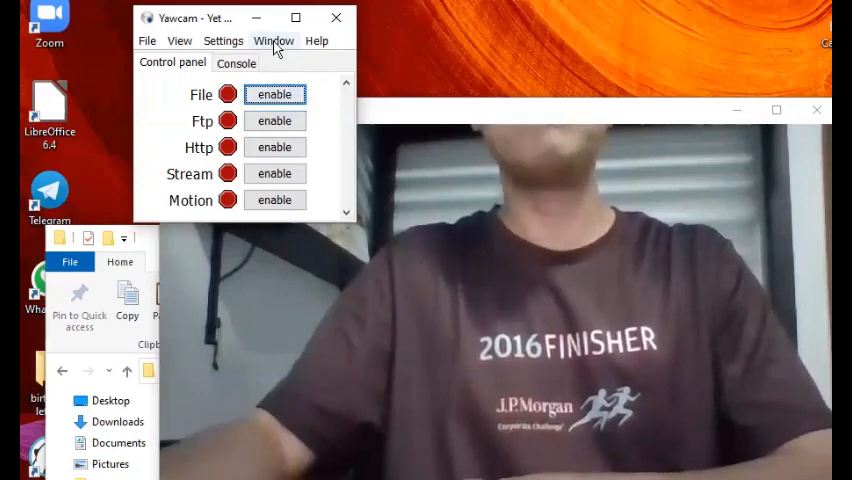
# Choose Motion detection from Yawcam's Window menu.
pyautogui.click(274, 40)
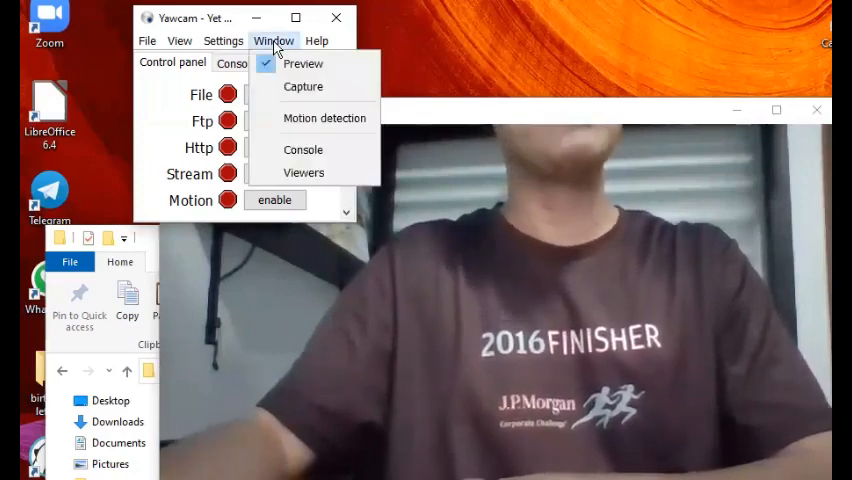
pyautogui.moveTo(324, 118)
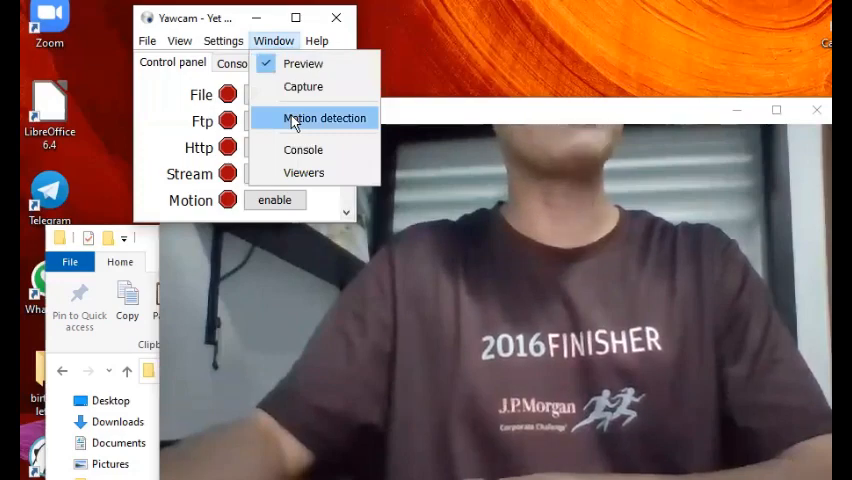
pyautogui.click(325, 118)
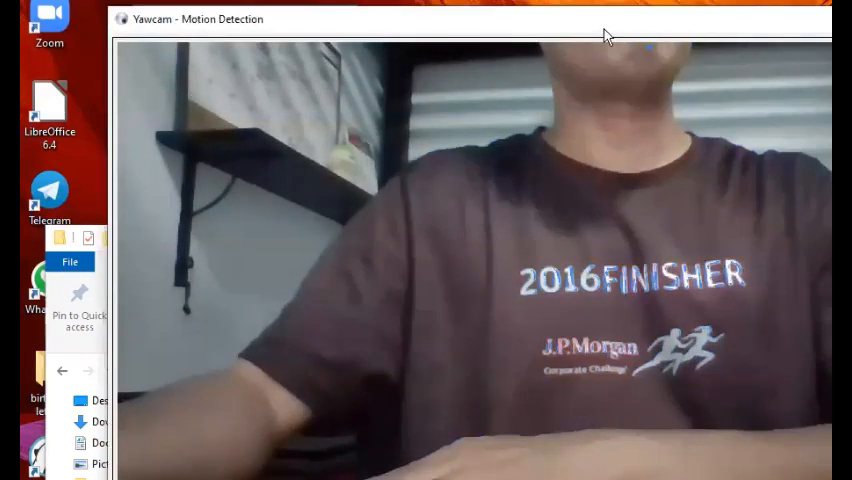
pyautogui.moveTo(615, 35)
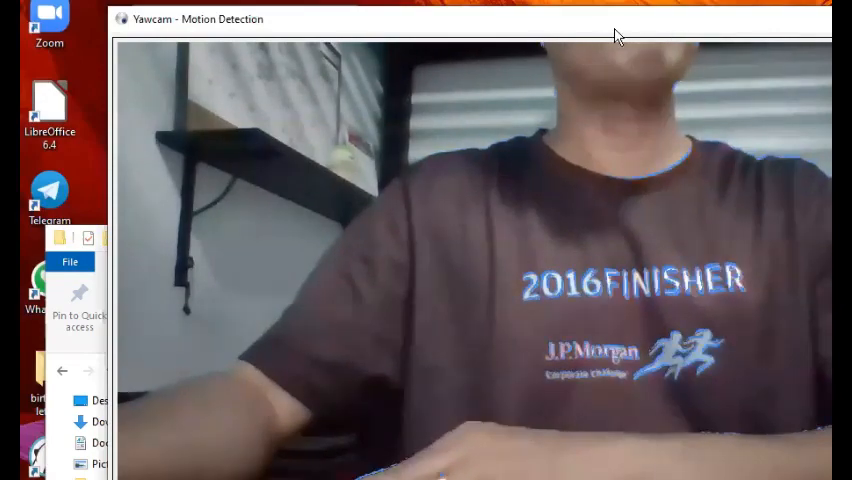
pyautogui.moveTo(635, 38)
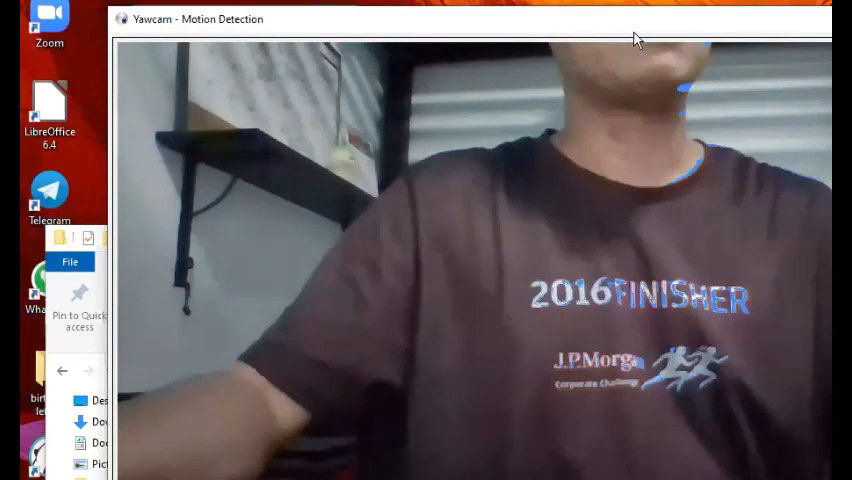
pyautogui.moveTo(628, 54)
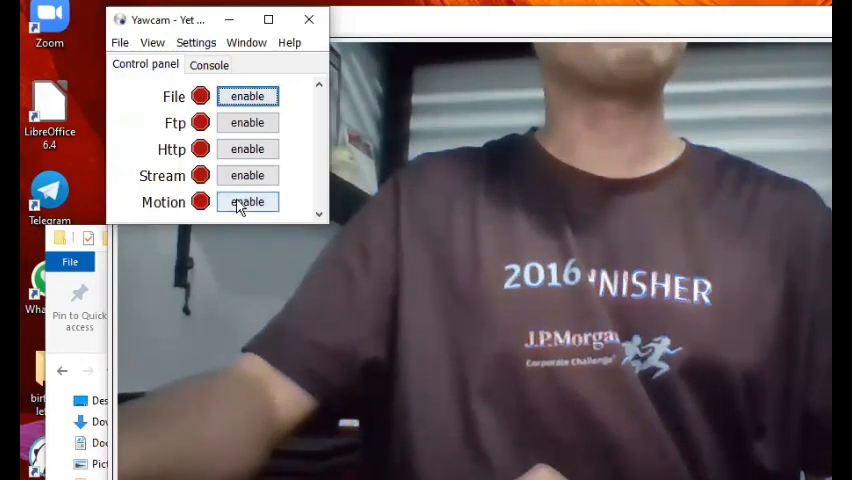
# Enable the Motion service in the Yawcam control panel.
pyautogui.click(247, 201)
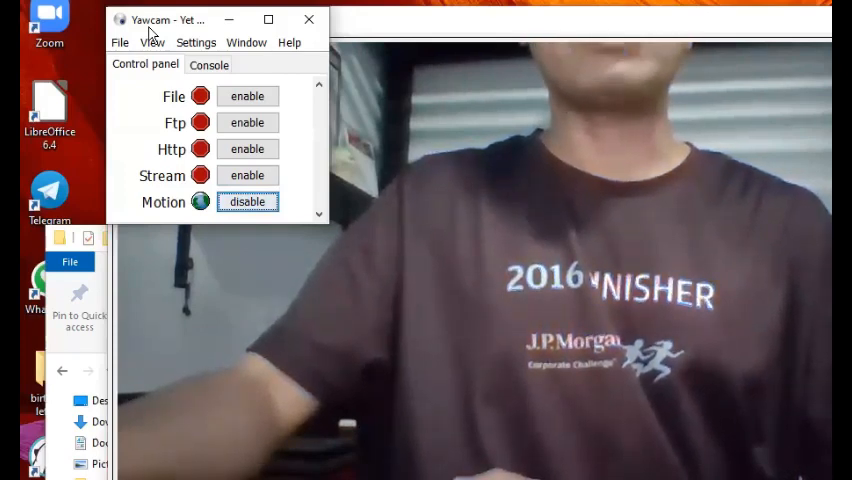
pyautogui.moveTo(30, 230)
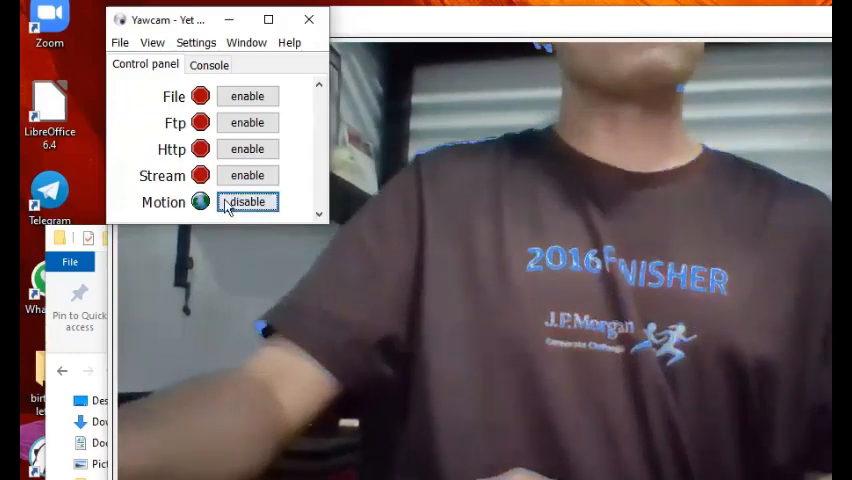
# Disable Motion in the control panel, leaving all five services off.
pyautogui.click(247, 201)
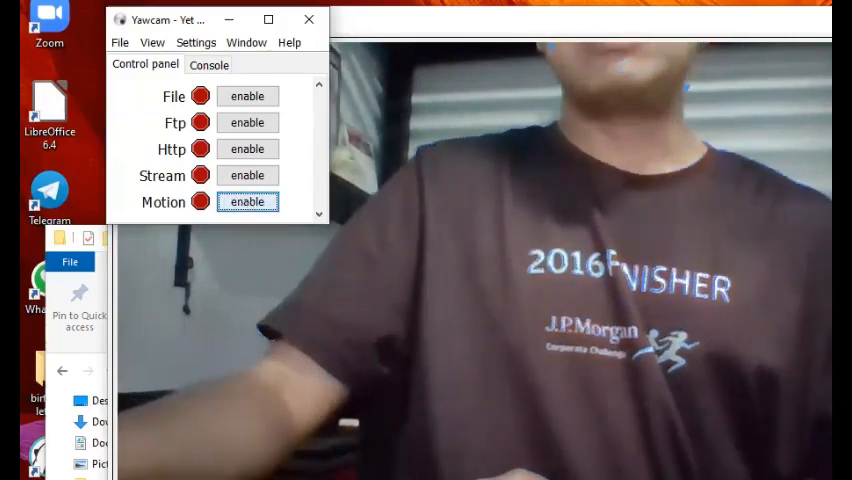